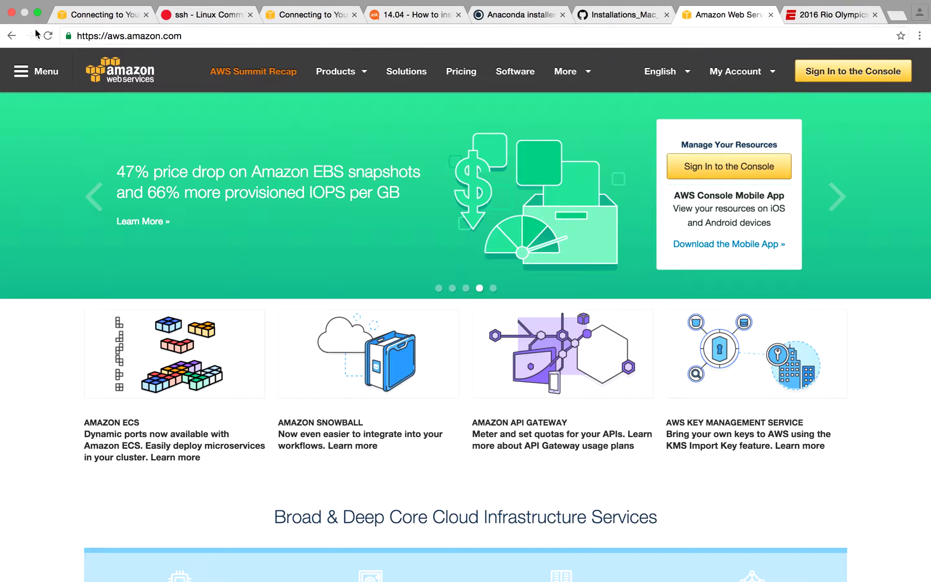
mouse_move(306, 124)
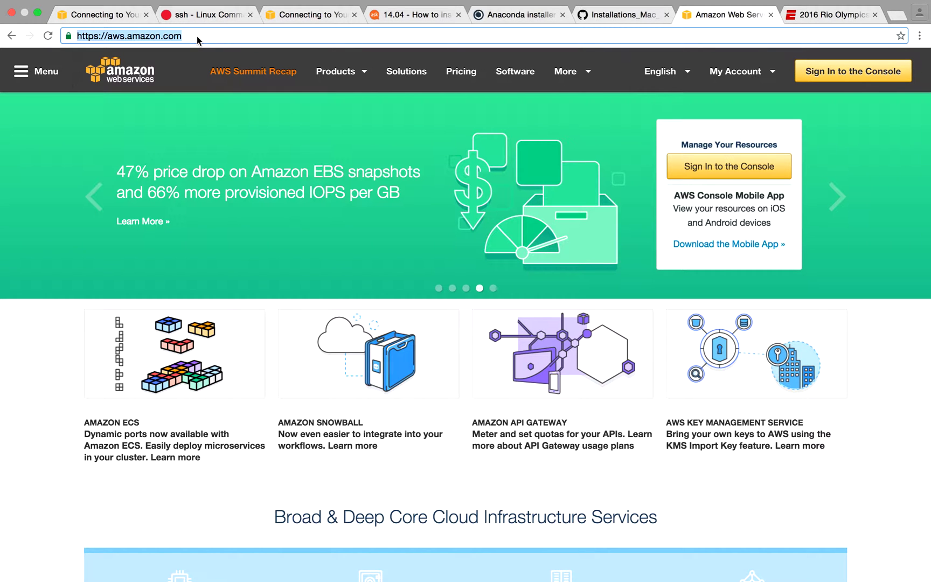
- Head from the AWS home page toward the console sign-in page
left_click(852, 71)
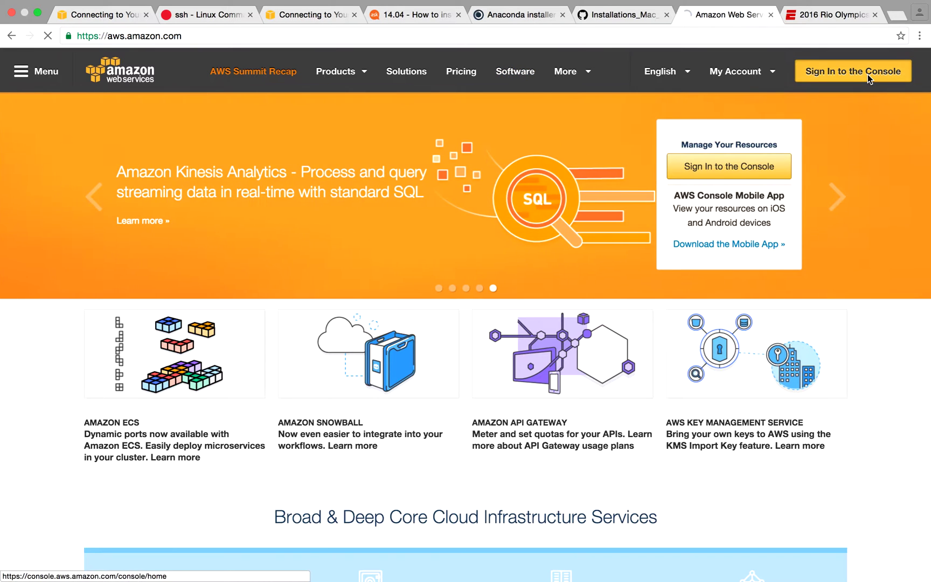
left_click(142, 220)
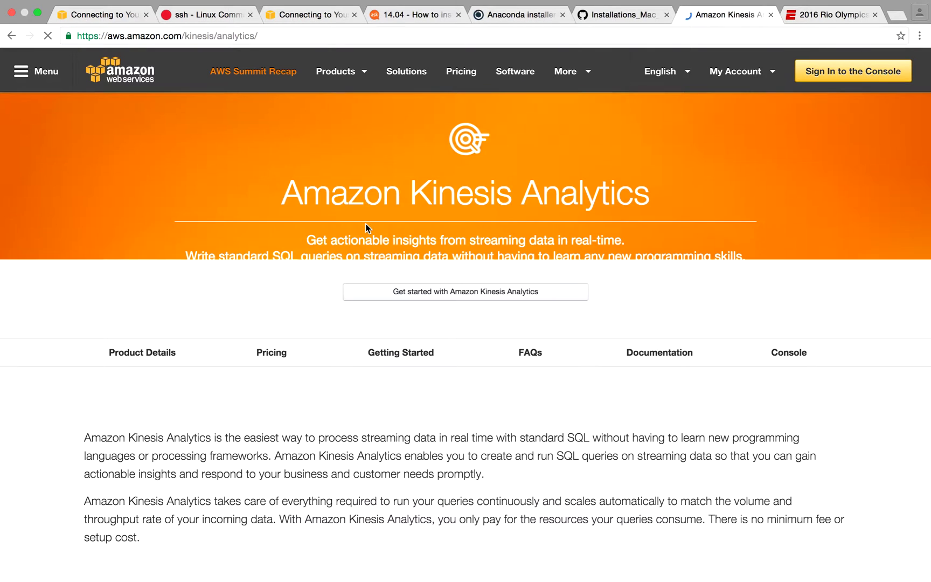
- Sign in as a returning user with the account password, reaching the console home page
left_click(852, 71)
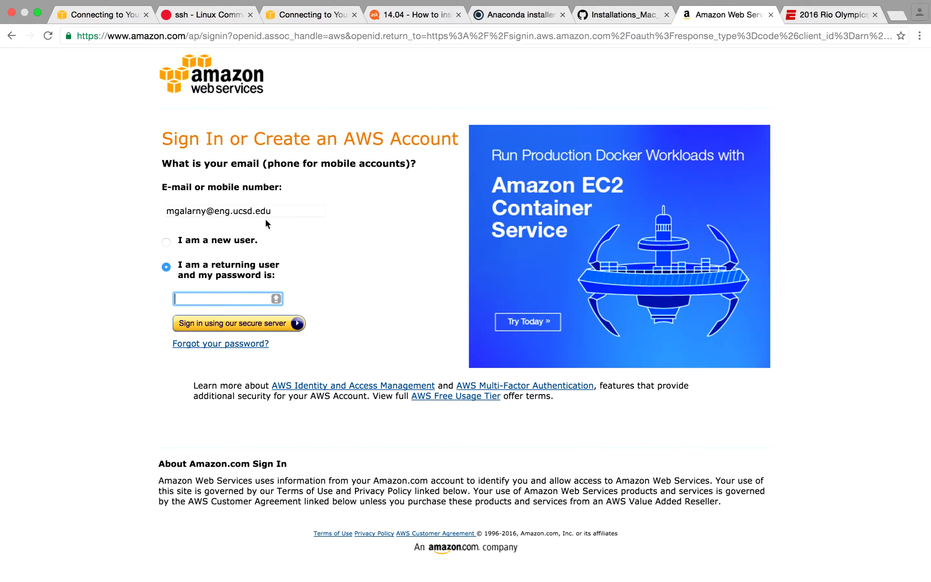
left_click(166, 242)
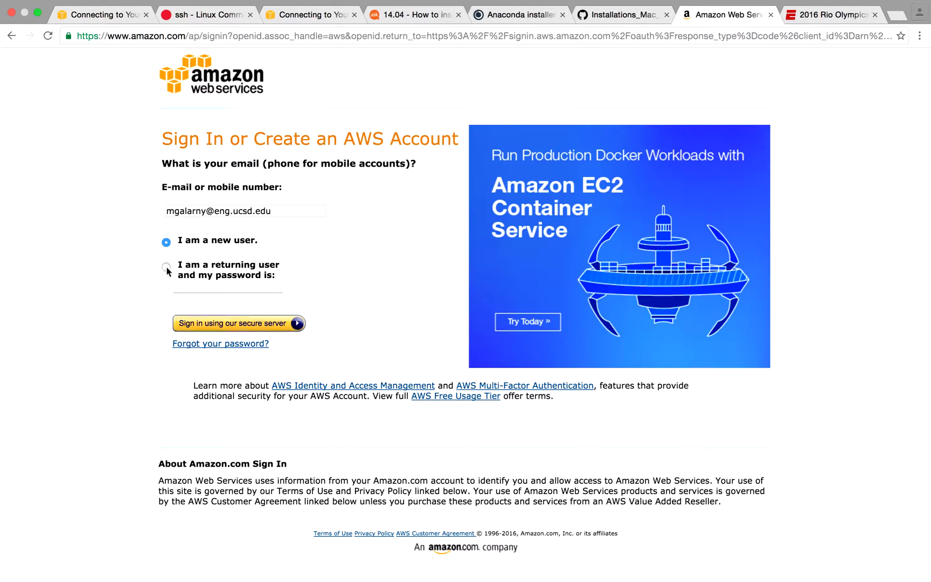
left_click(166, 266)
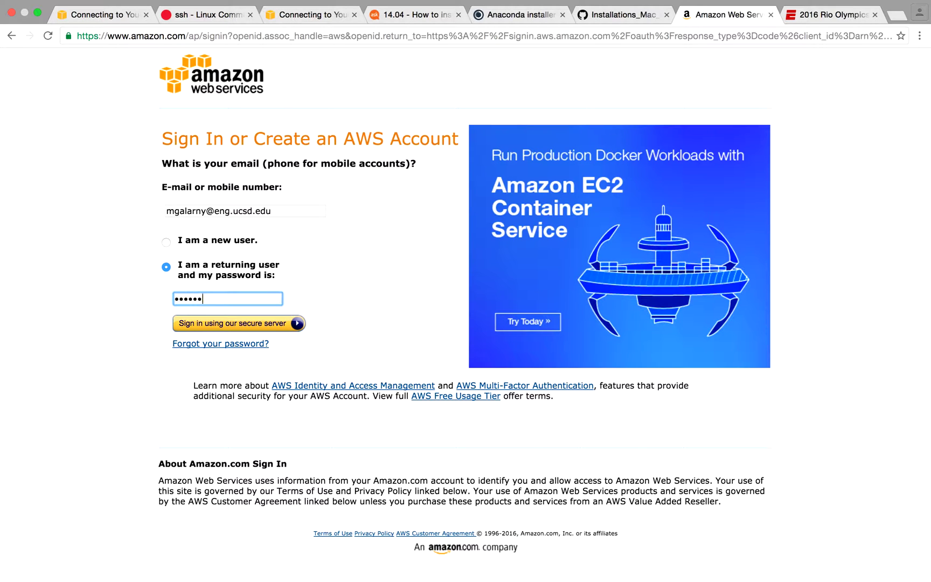
left_click(236, 323)
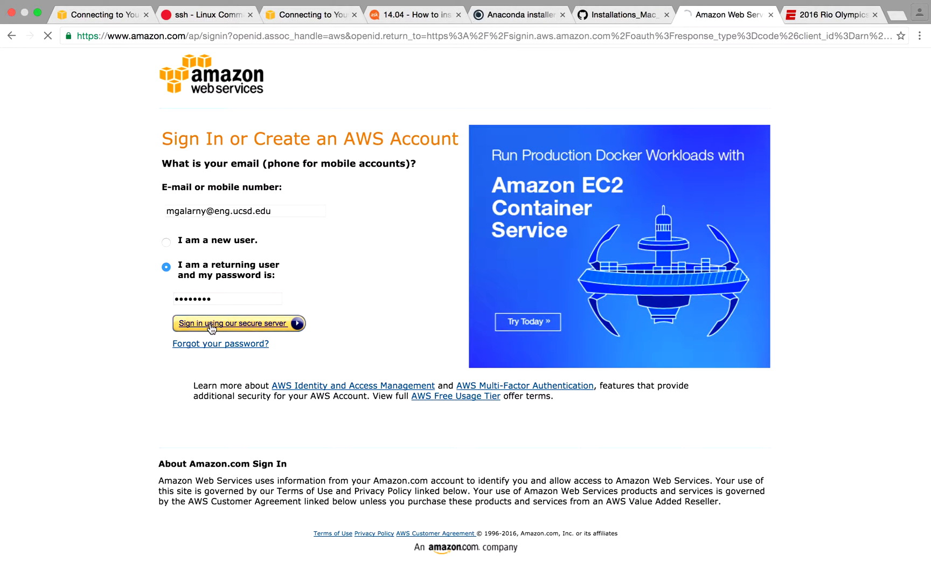
left_click(232, 323)
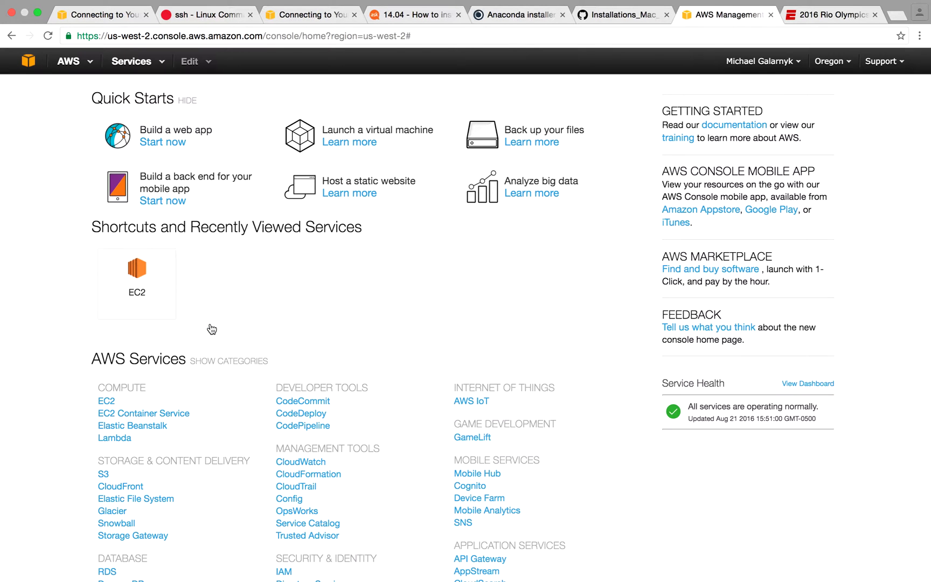
- Go into EC2 and start the Launch Instance wizard at the AMI selection step
left_click(105, 400)
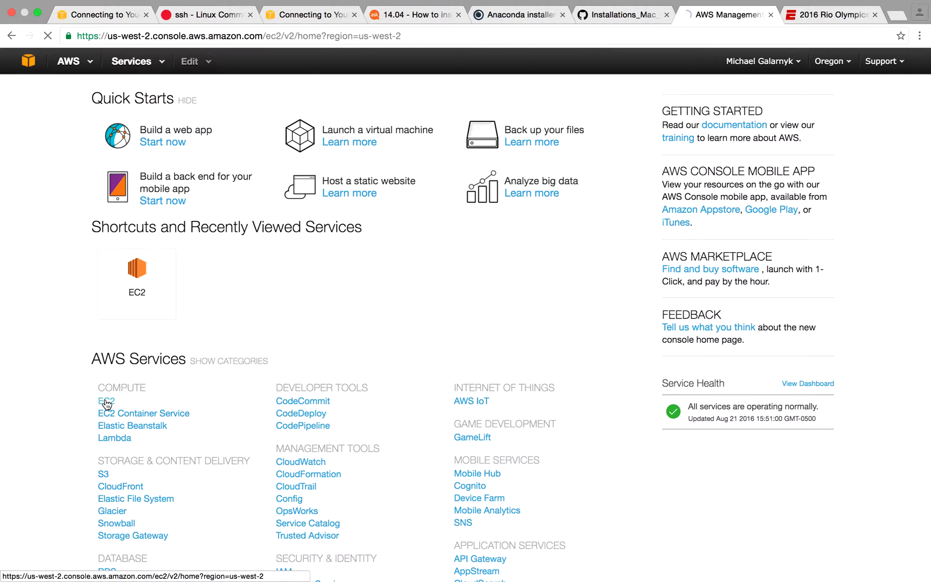
left_click(106, 400)
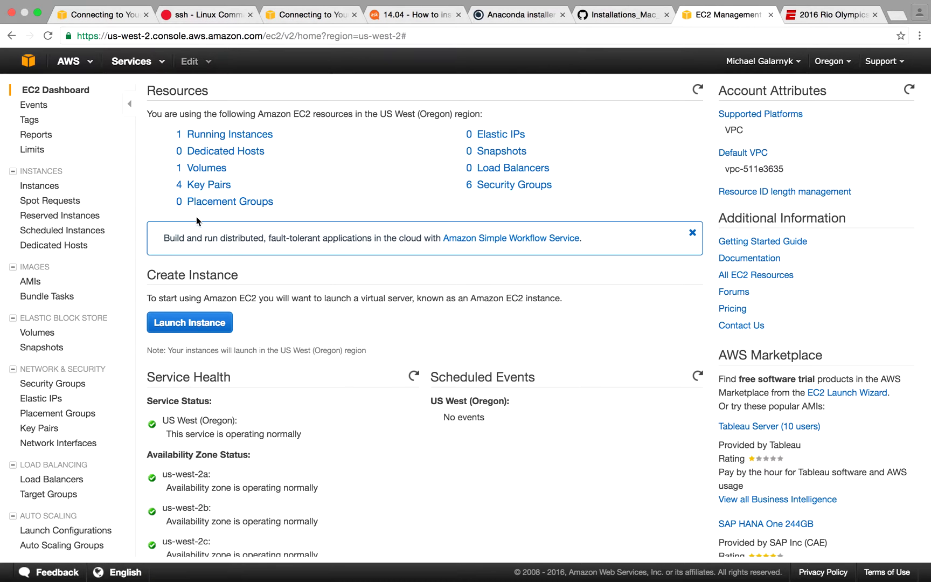
mouse_move(241, 336)
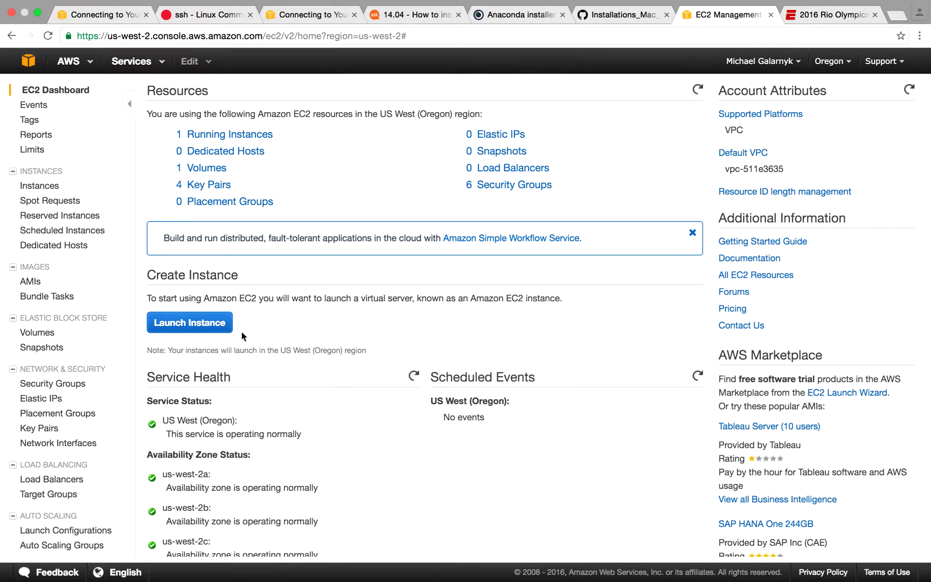
left_click(189, 322)
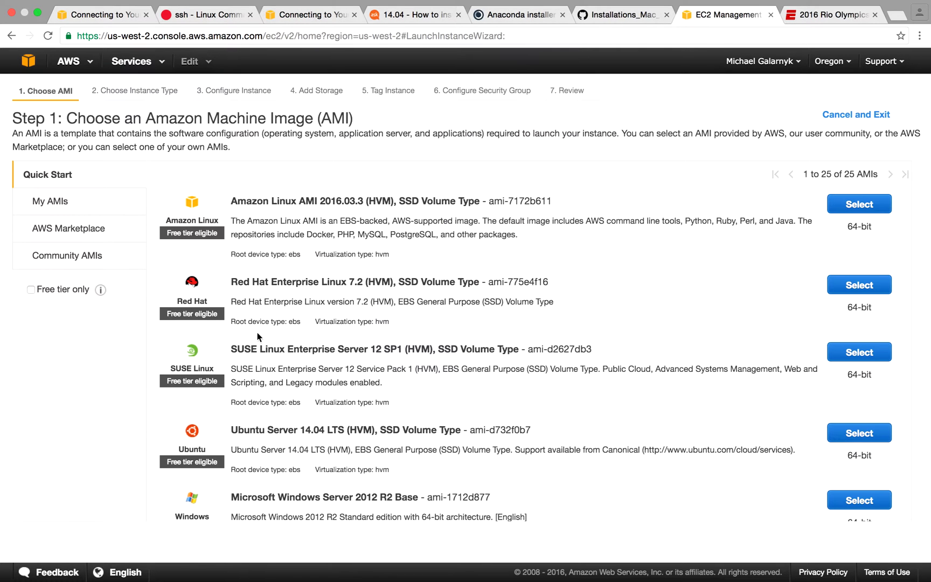
mouse_move(168, 394)
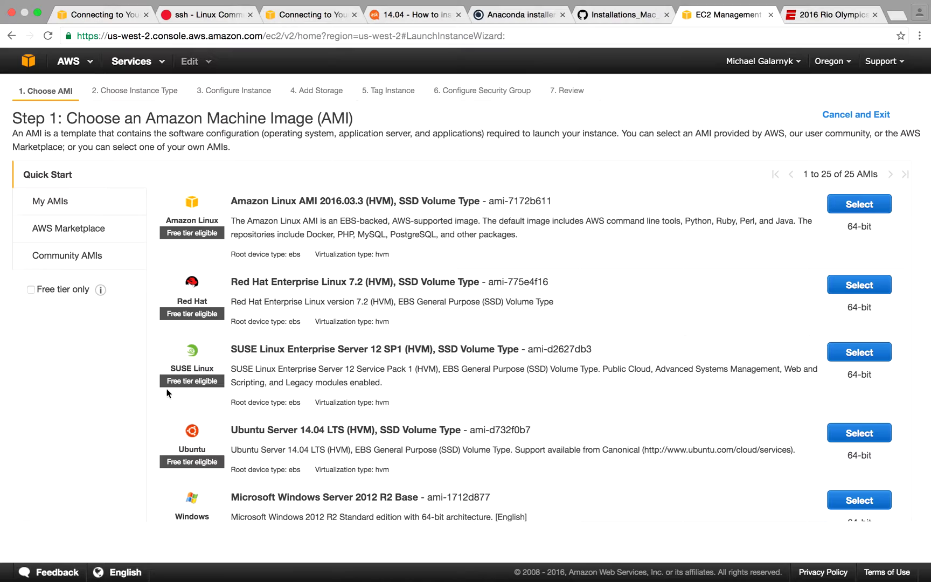
mouse_move(188, 516)
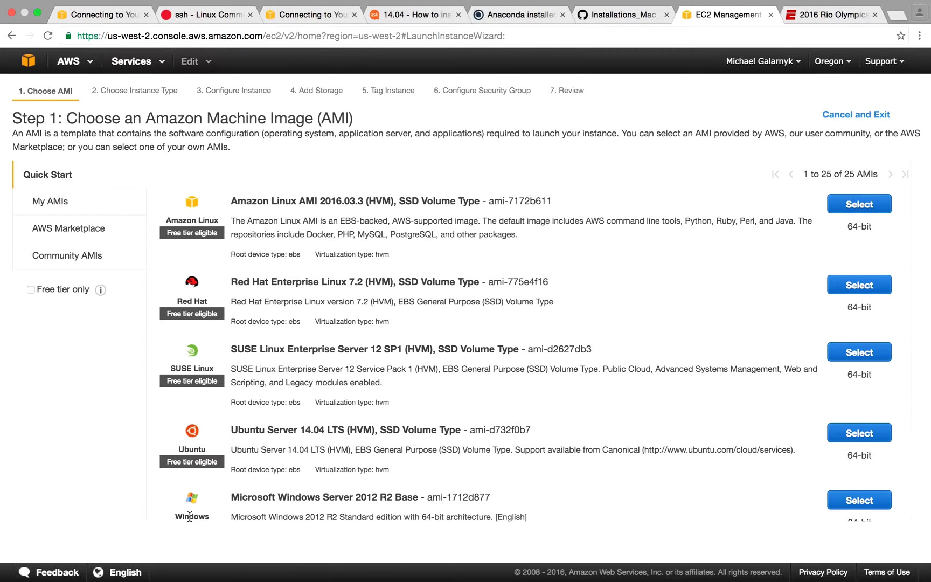
mouse_move(86, 358)
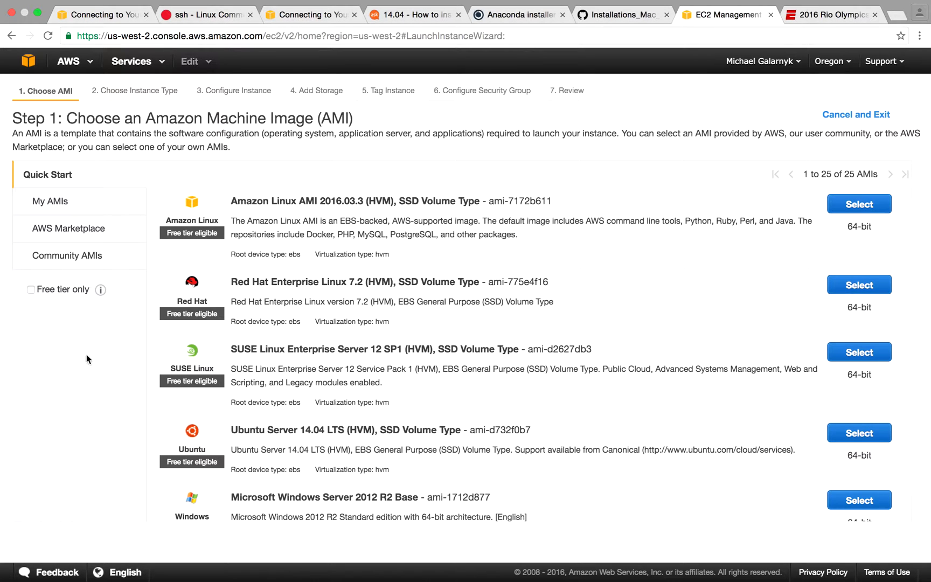
mouse_move(245, 424)
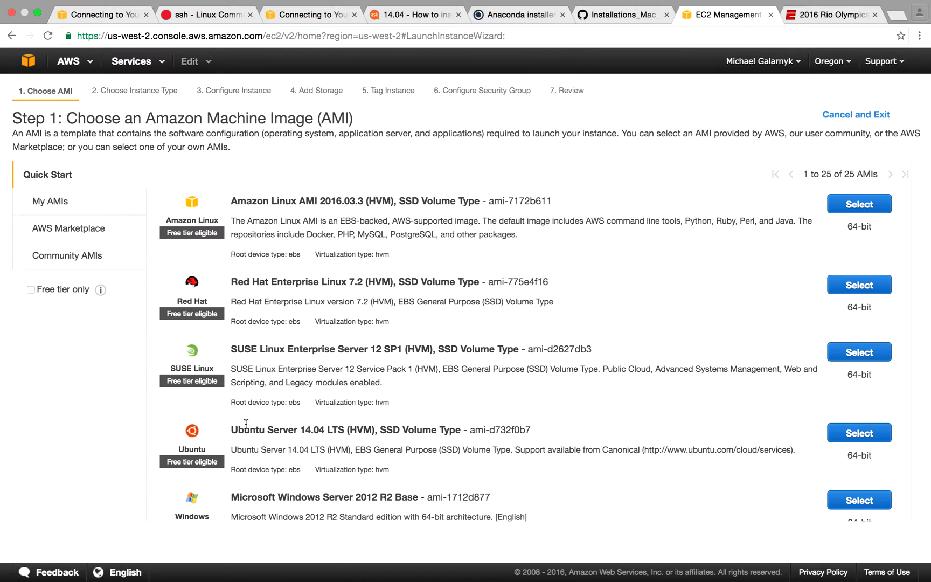
mouse_move(197, 443)
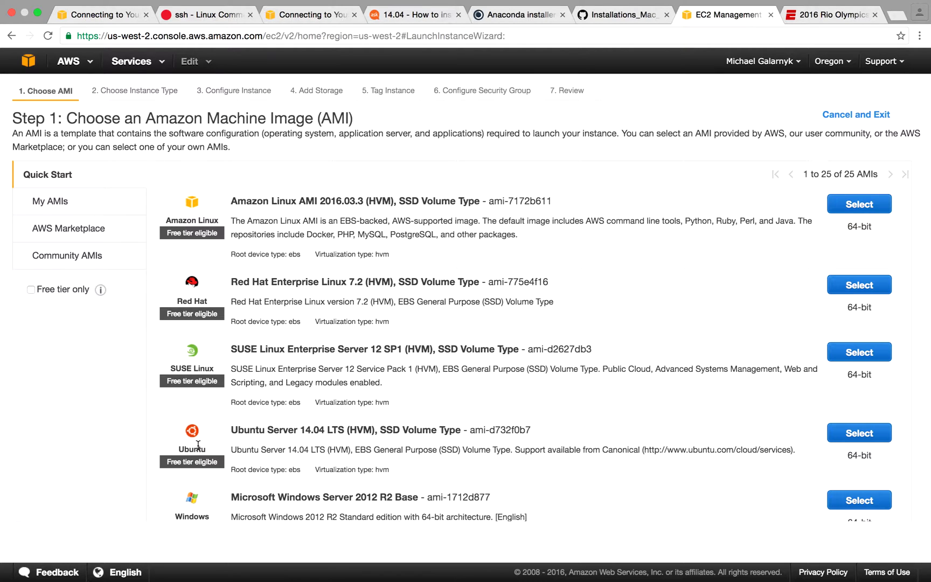
mouse_move(173, 452)
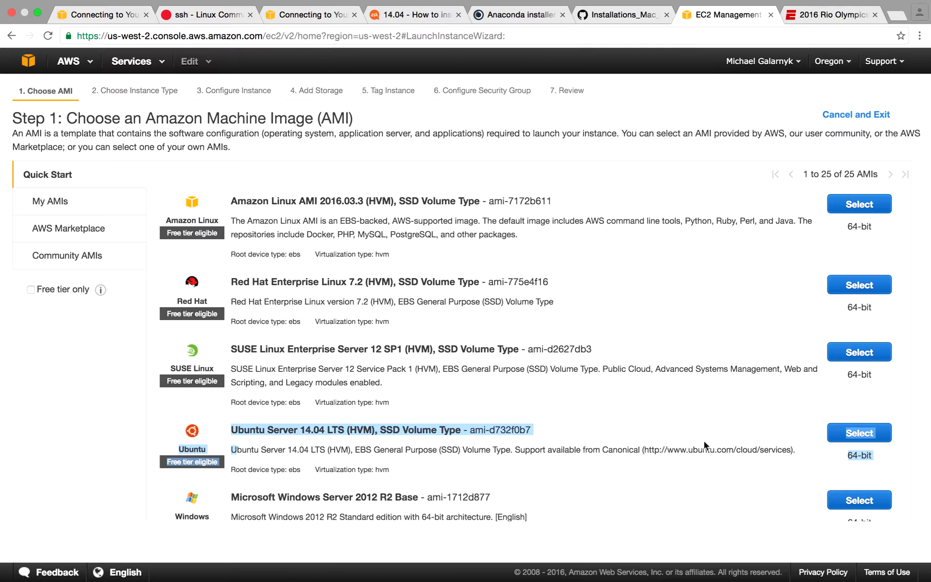
- Select Ubuntu Server 14.04 LTS (HVM), SSD Volume Type as the machine image
left_click(858, 432)
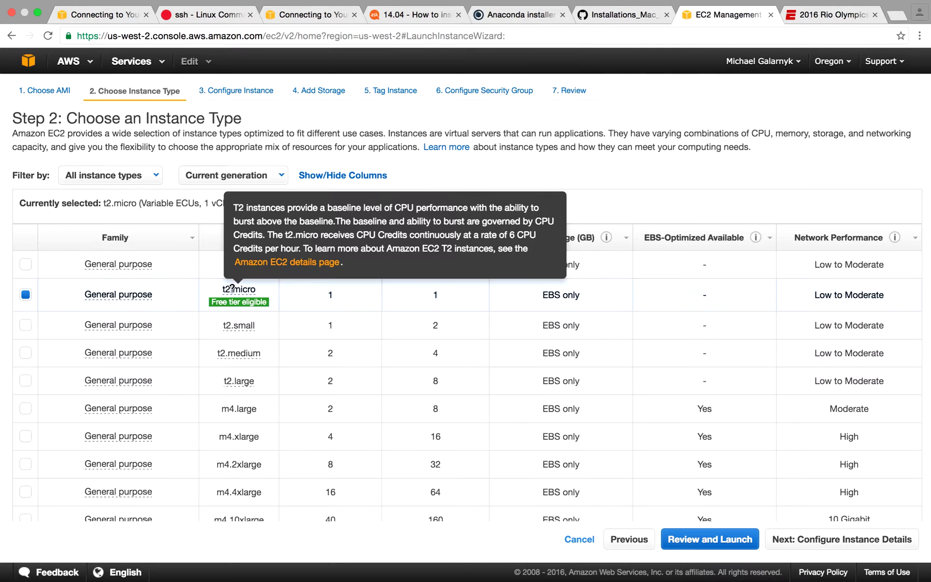
mouse_move(238, 302)
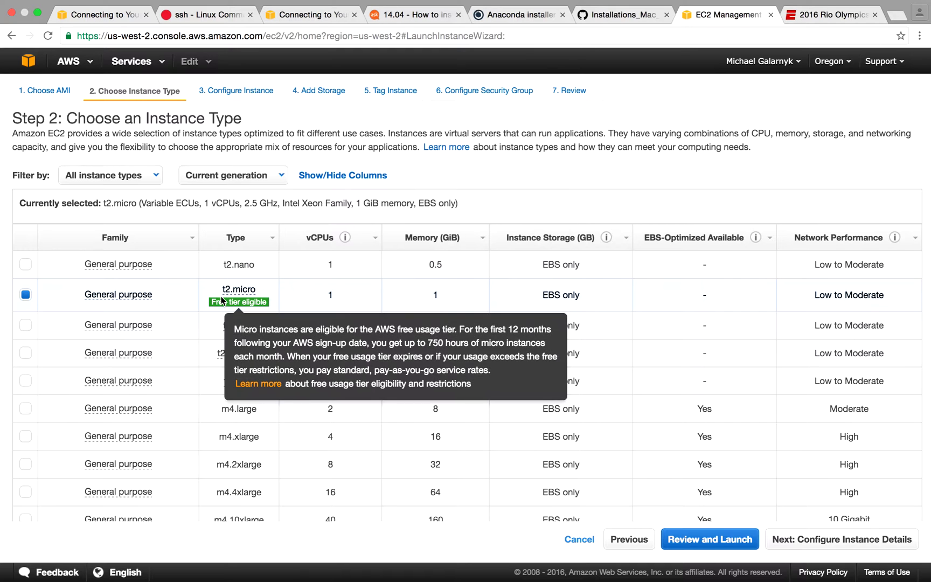
mouse_move(641, 420)
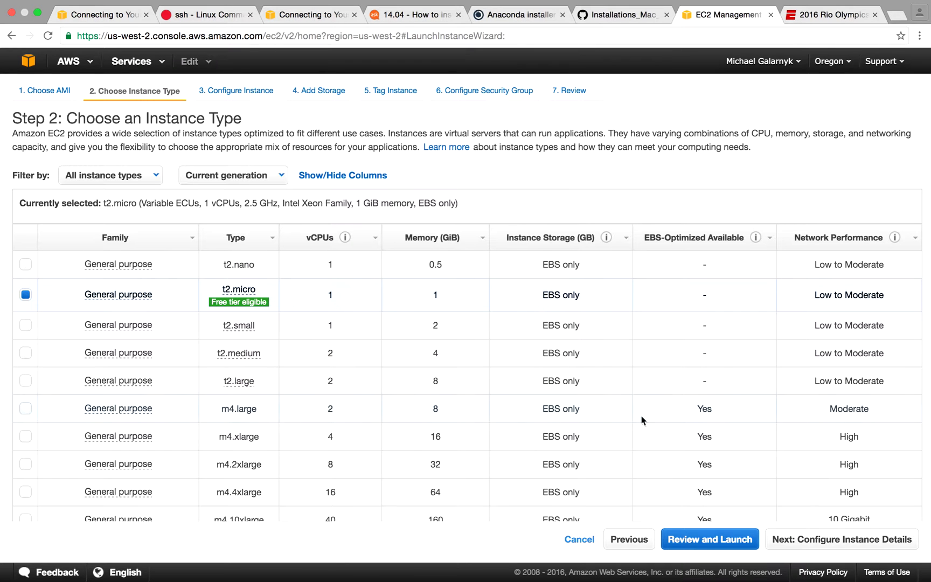
mouse_move(839, 539)
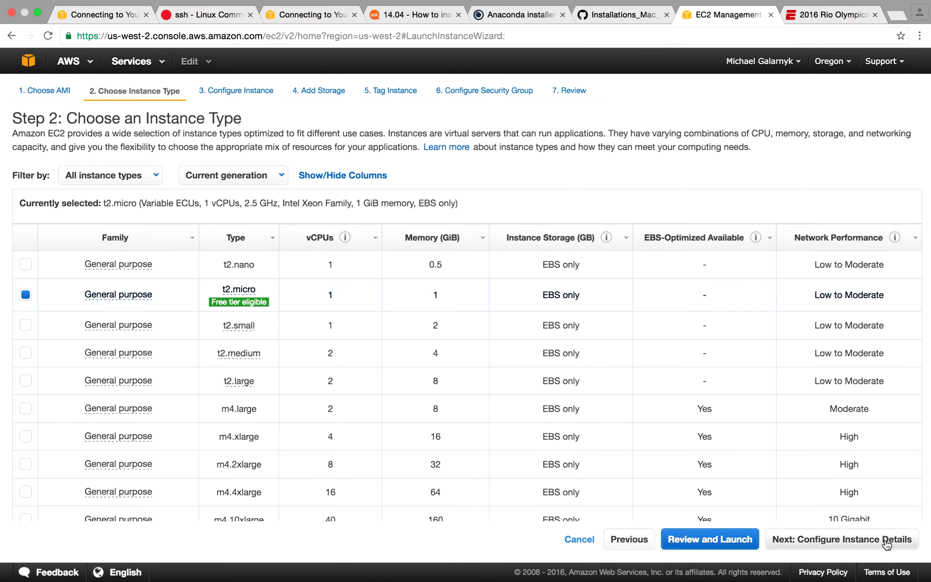
- Keep t2.micro, default instance details and storage, advancing to the Tag Instance step
left_click(839, 539)
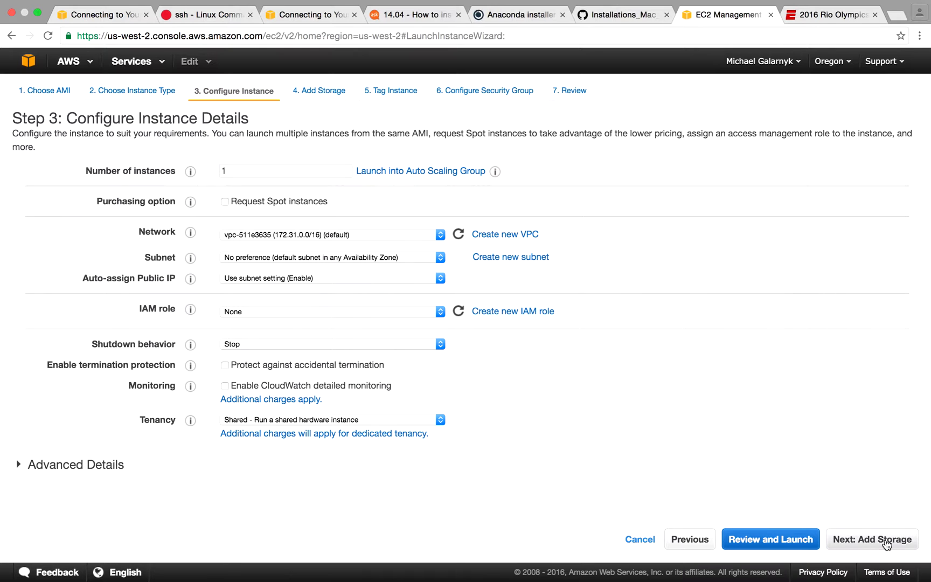
mouse_move(871, 539)
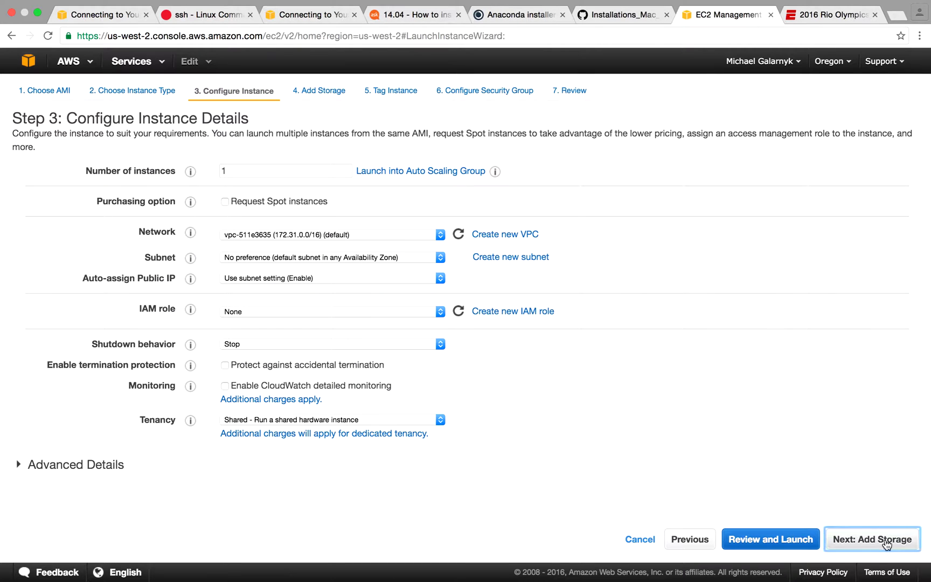
left_click(870, 538)
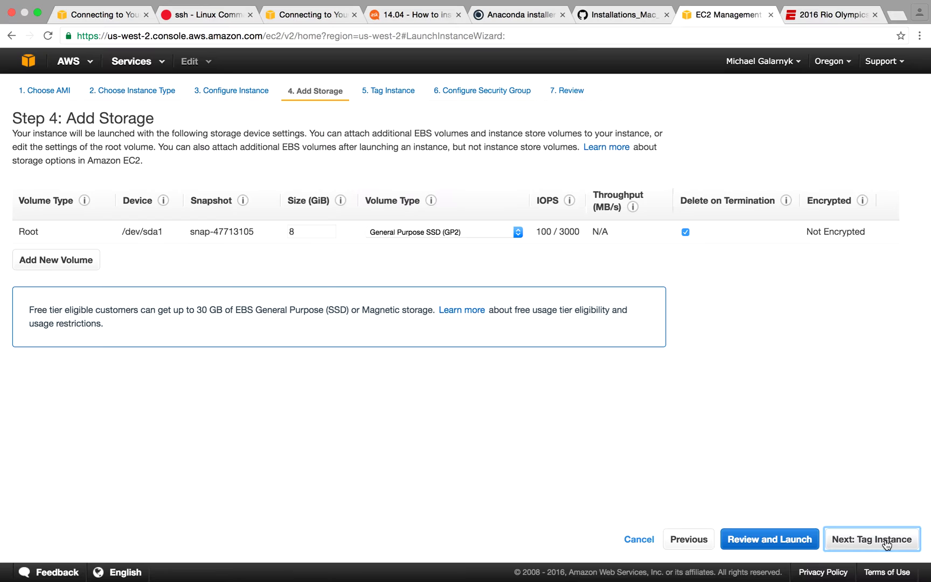
left_click(871, 539)
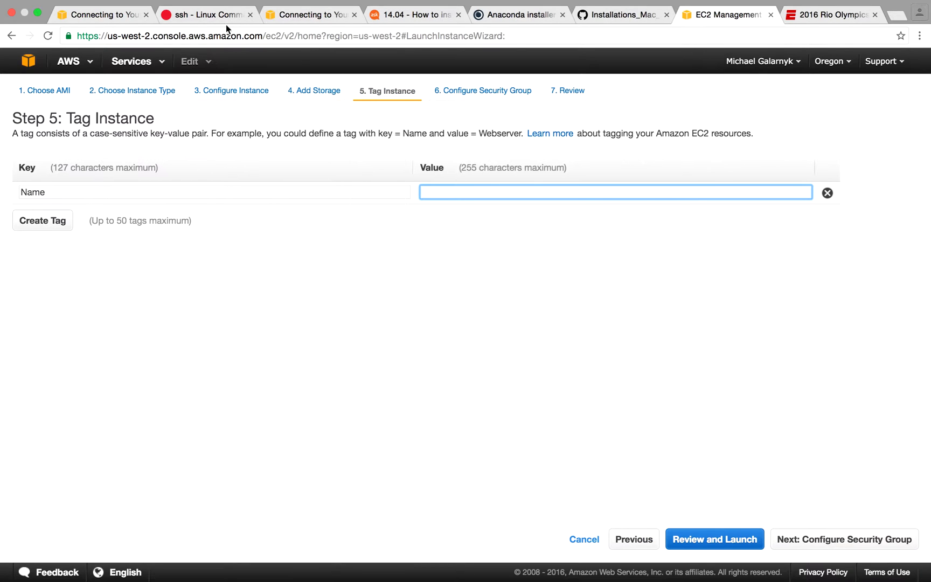
mouse_move(56, 235)
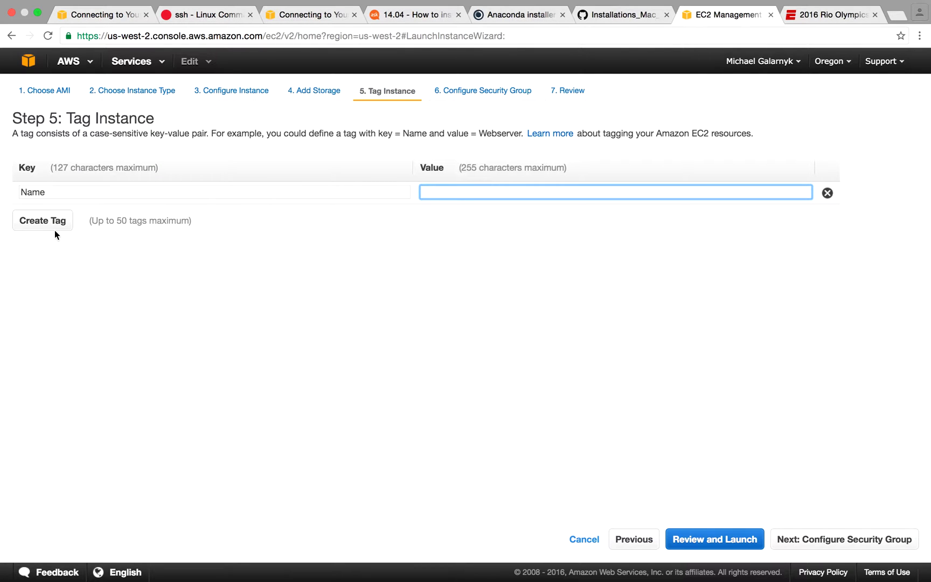
mouse_move(566, 289)
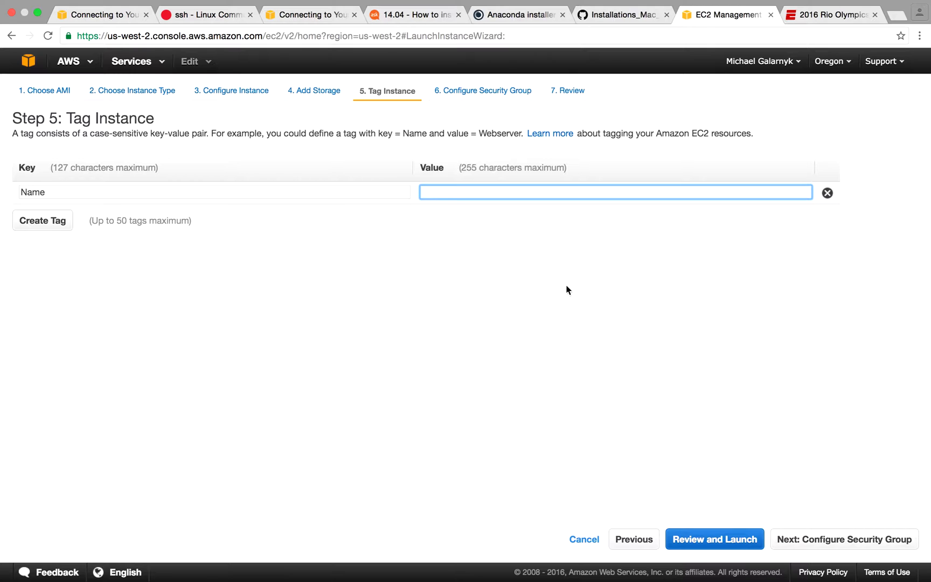
mouse_move(706, 402)
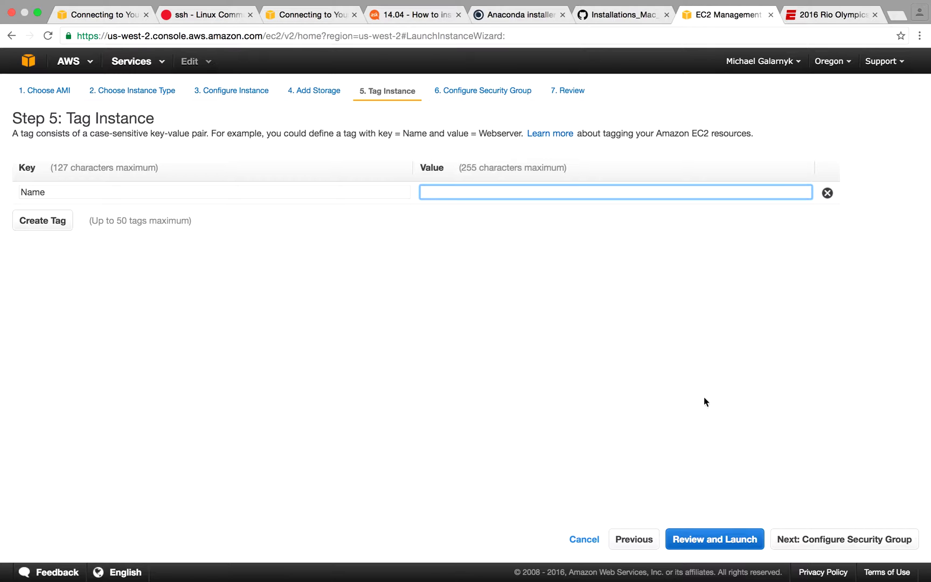
- Advance to Configure Security Group, keeping the new group's default SSH-from-anywhere rule
left_click(842, 539)
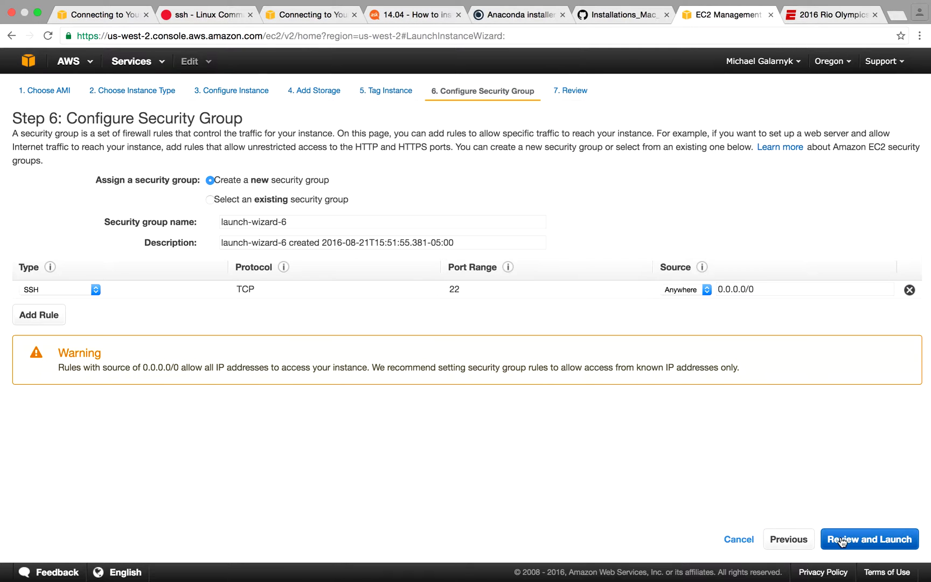
mouse_move(784, 239)
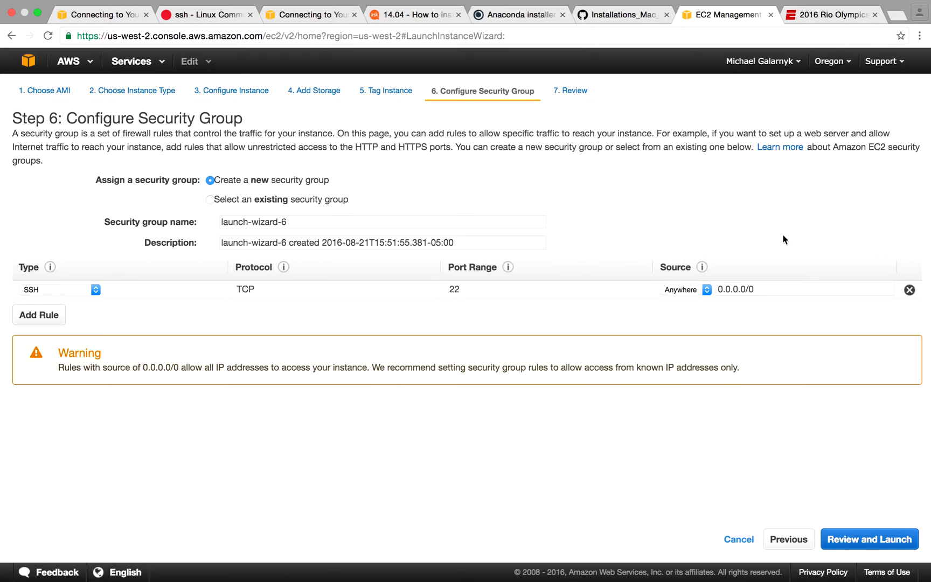
mouse_move(420, 527)
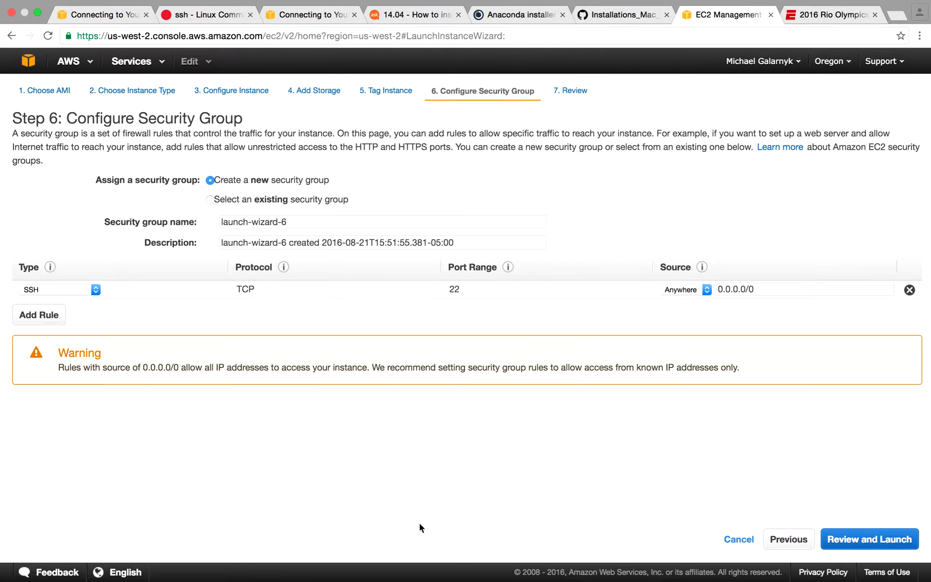
mouse_move(656, 452)
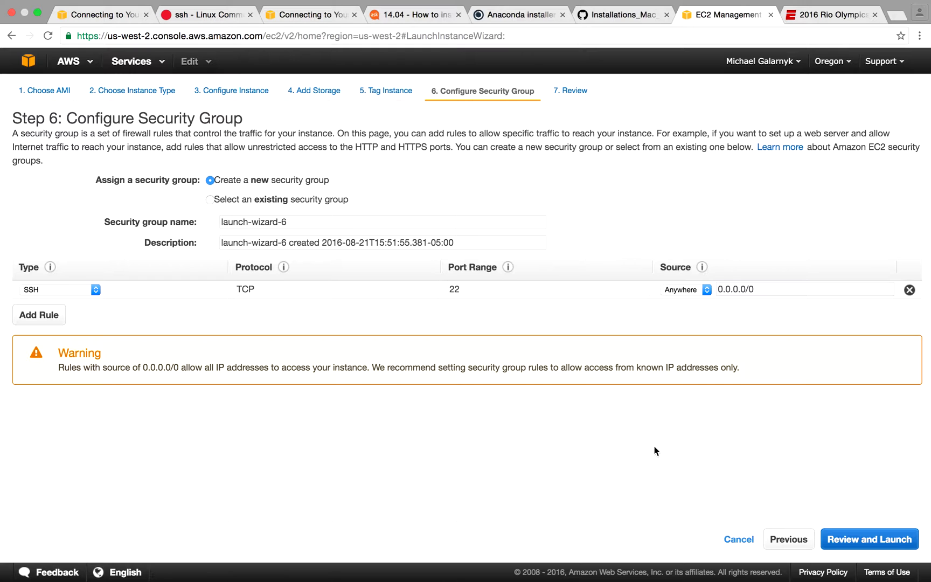
mouse_move(863, 539)
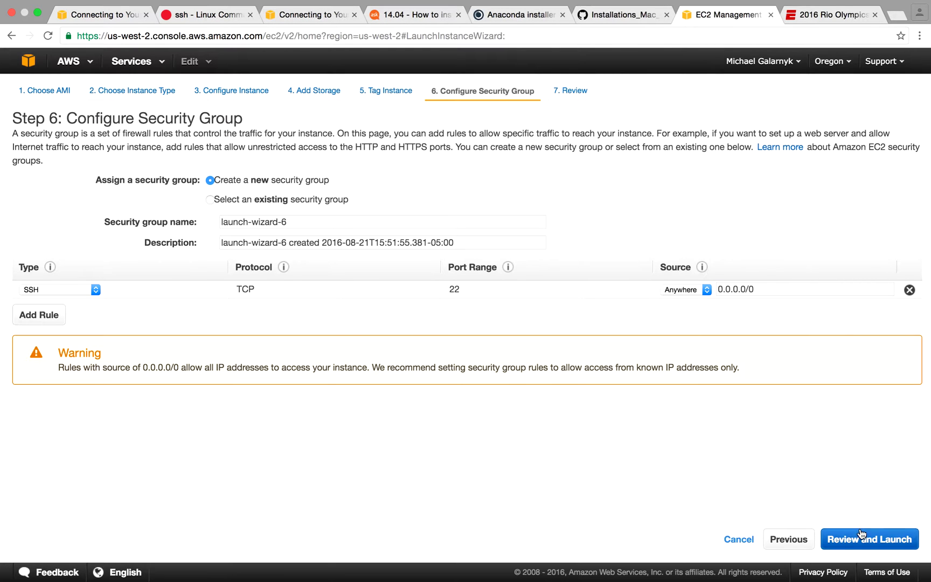
- Continue to Step 7: Review Instance Launch for the Ubuntu t2.micro instance
left_click(868, 539)
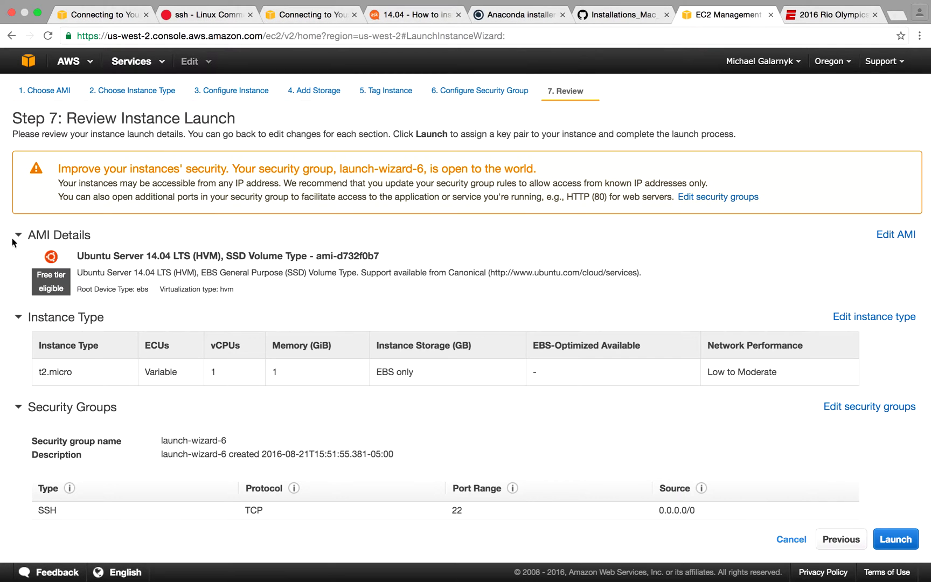
mouse_move(113, 249)
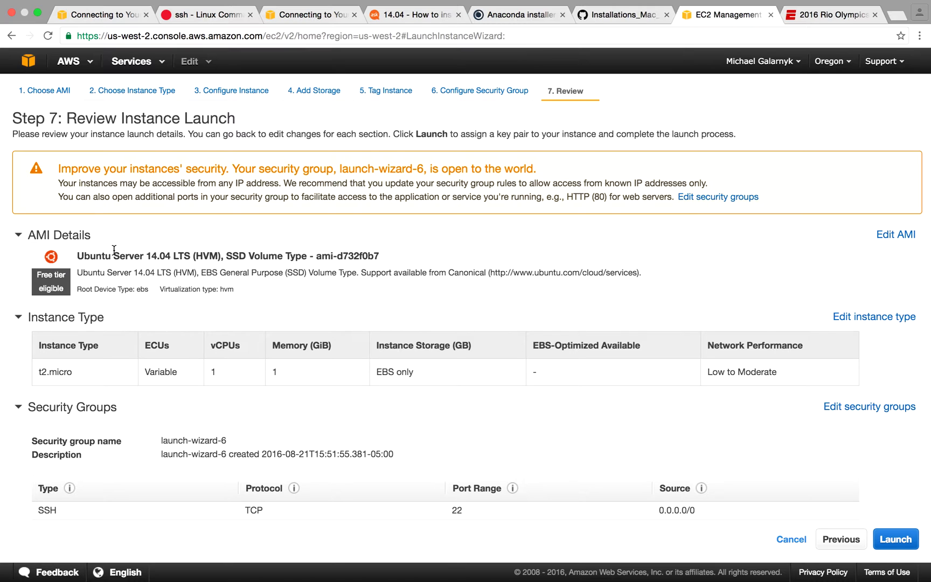
mouse_move(291, 300)
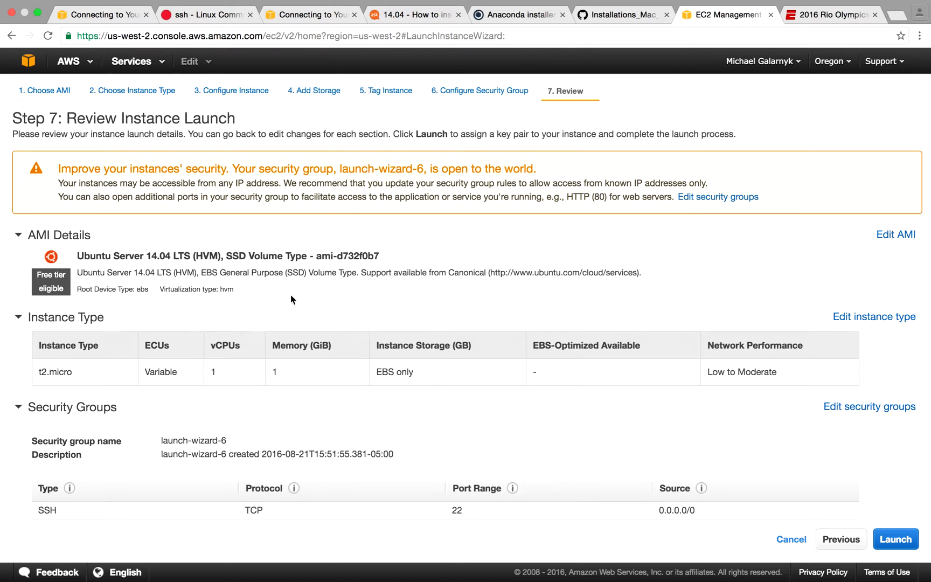
mouse_move(300, 298)
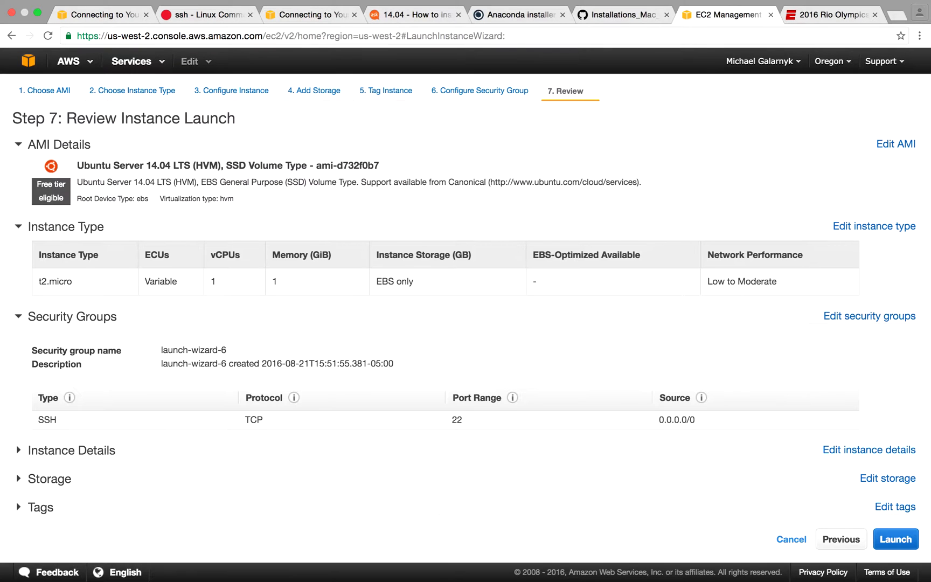
- Launch the instance with existing key pair Python_Tutorial_EC2, acknowledging the private key file
left_click(894, 539)
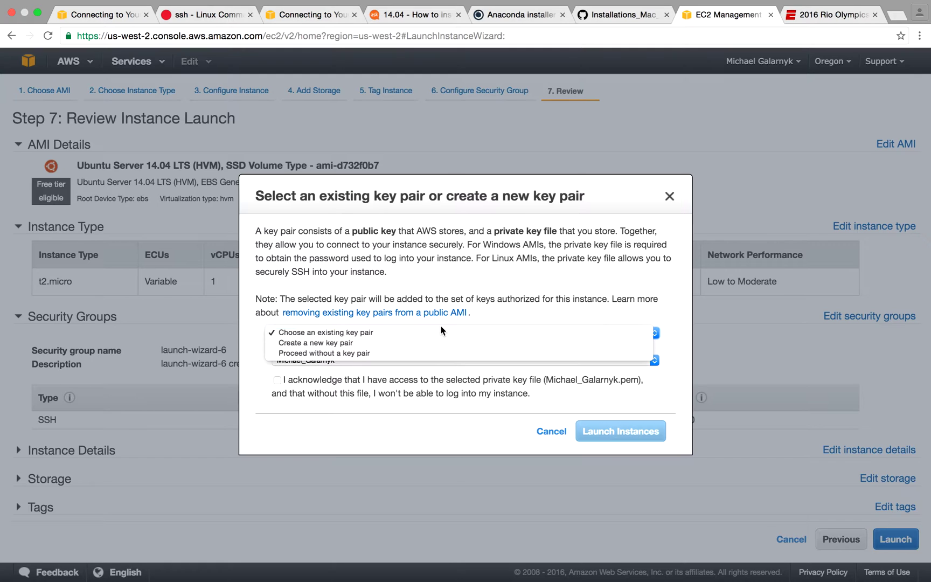
mouse_move(502, 322)
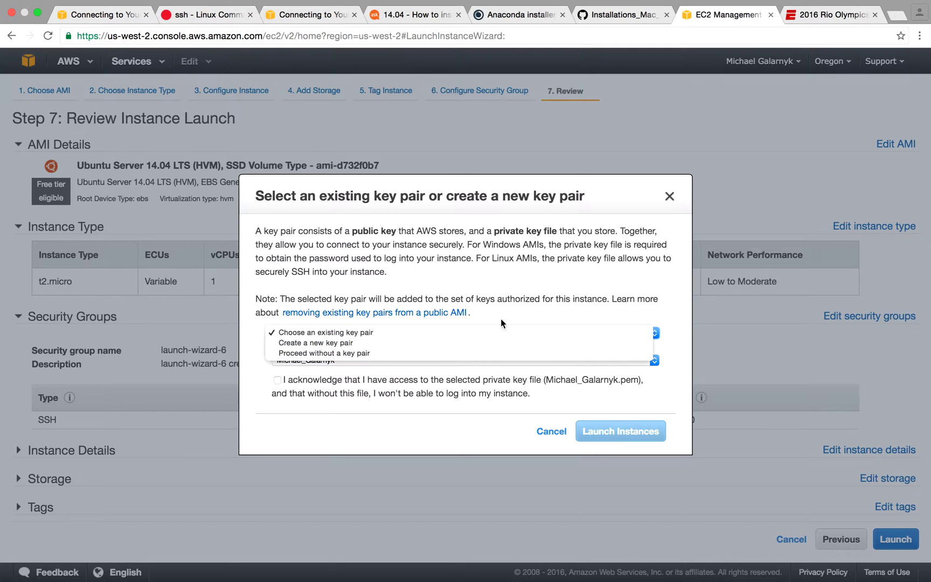
mouse_move(446, 343)
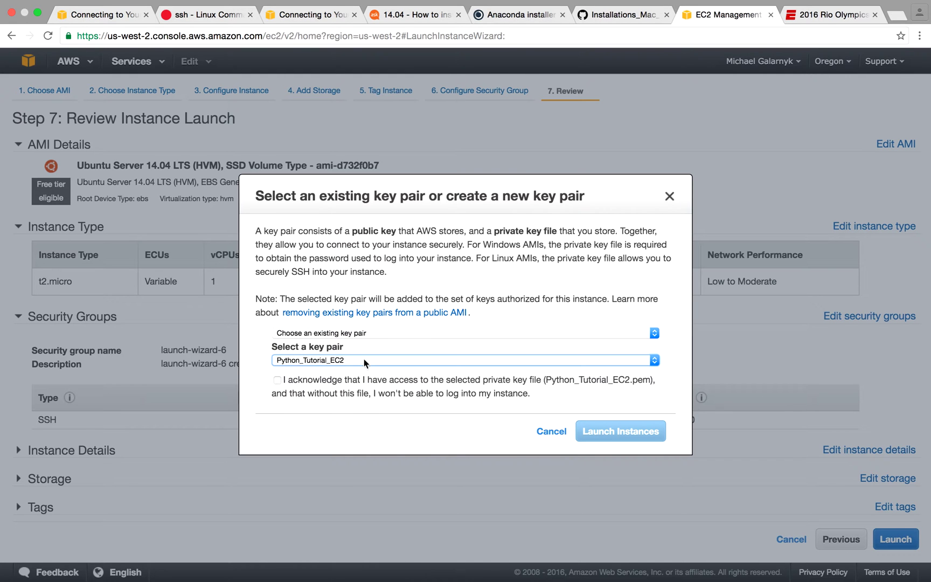
left_click(277, 381)
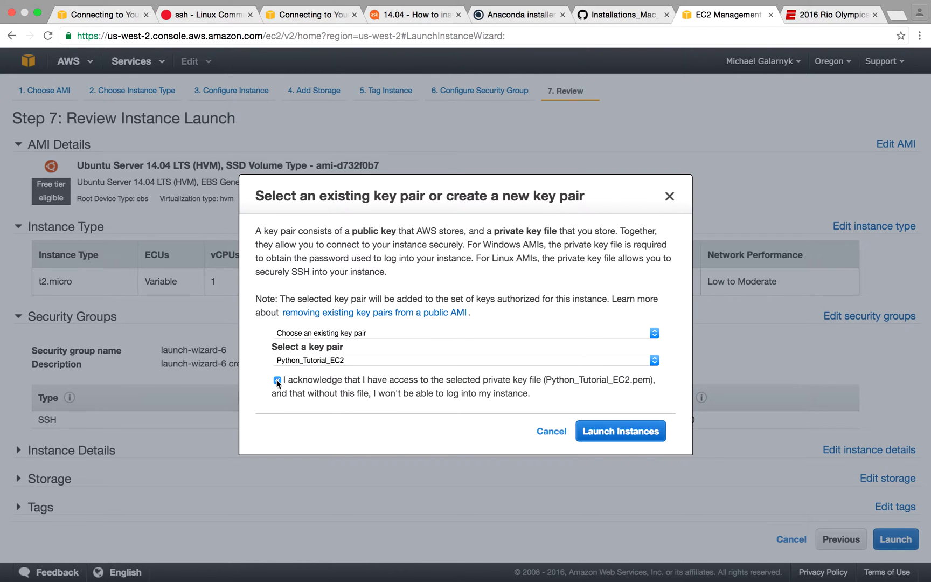
left_click(620, 430)
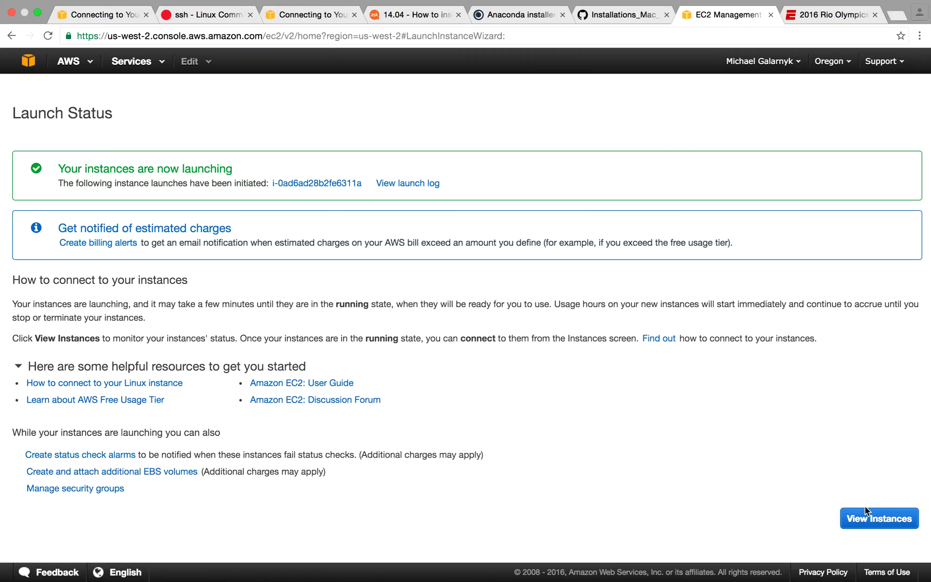
- View the Instances list showing the new instance pending and initializing
left_click(879, 517)
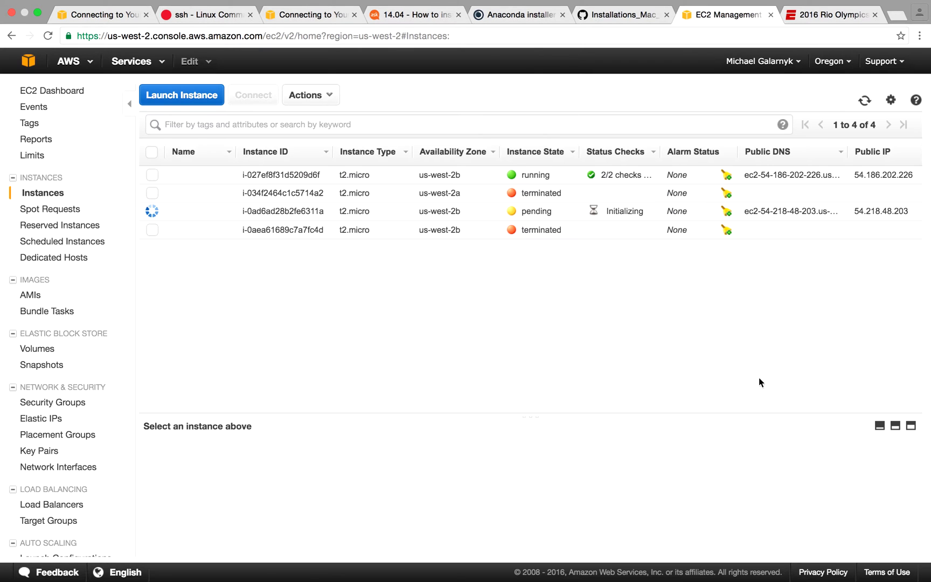
mouse_move(635, 275)
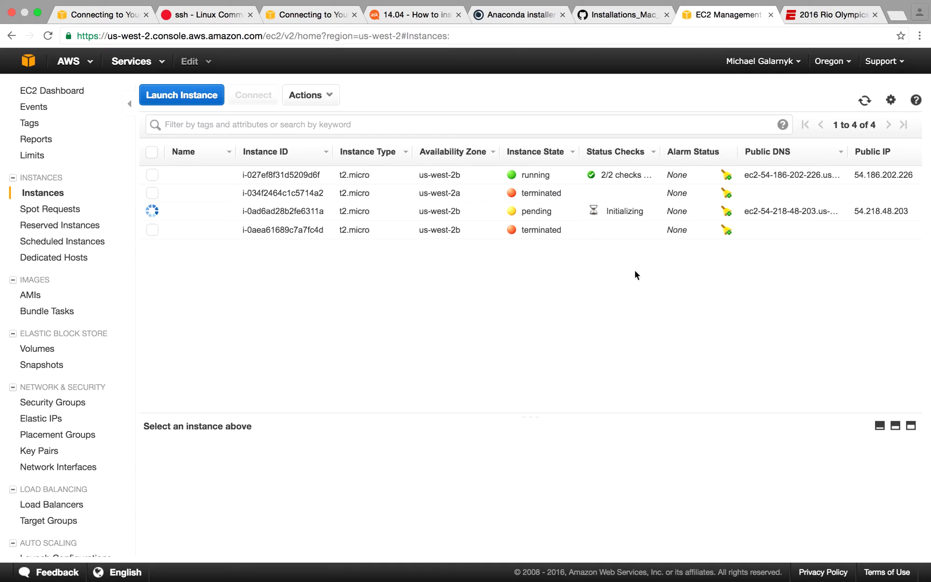
mouse_move(391, 208)
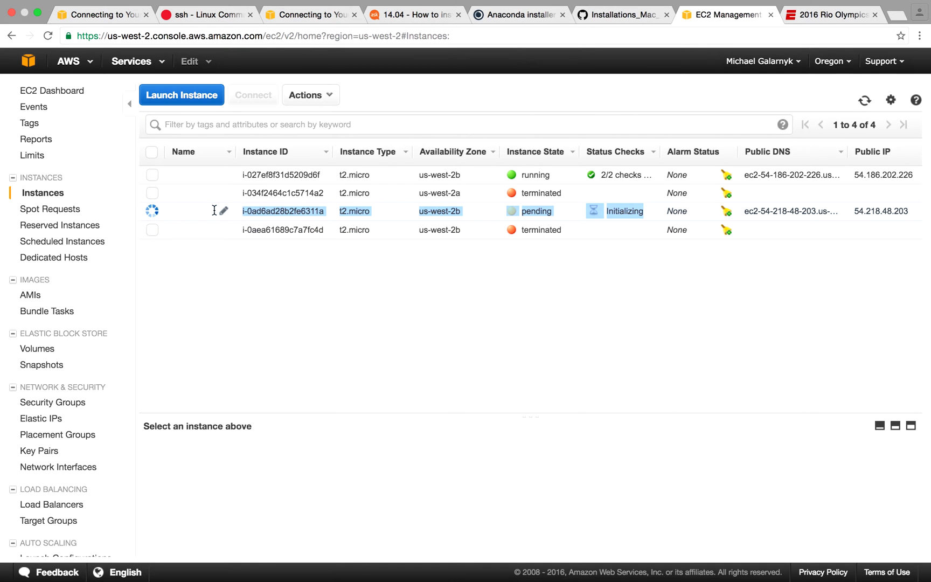
mouse_move(855, 216)
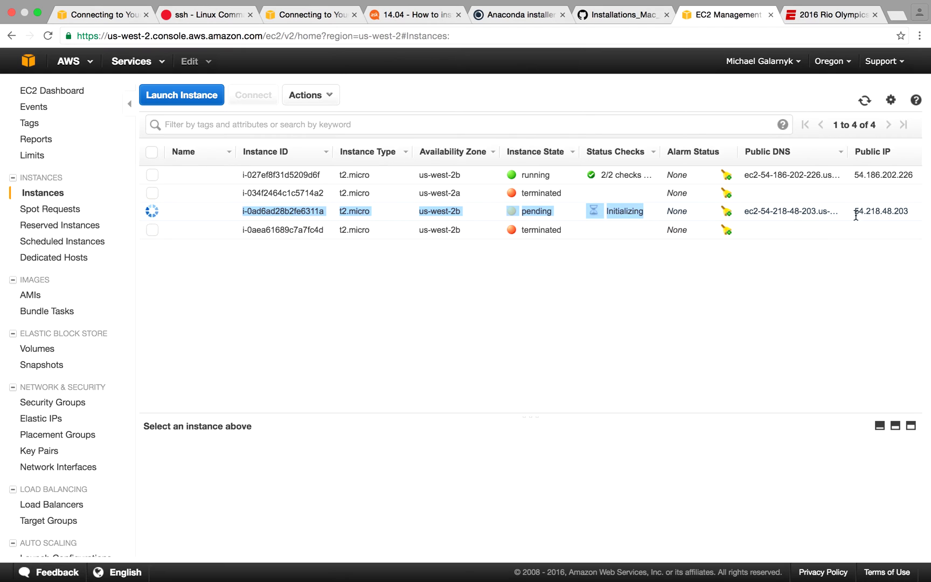
mouse_move(794, 263)
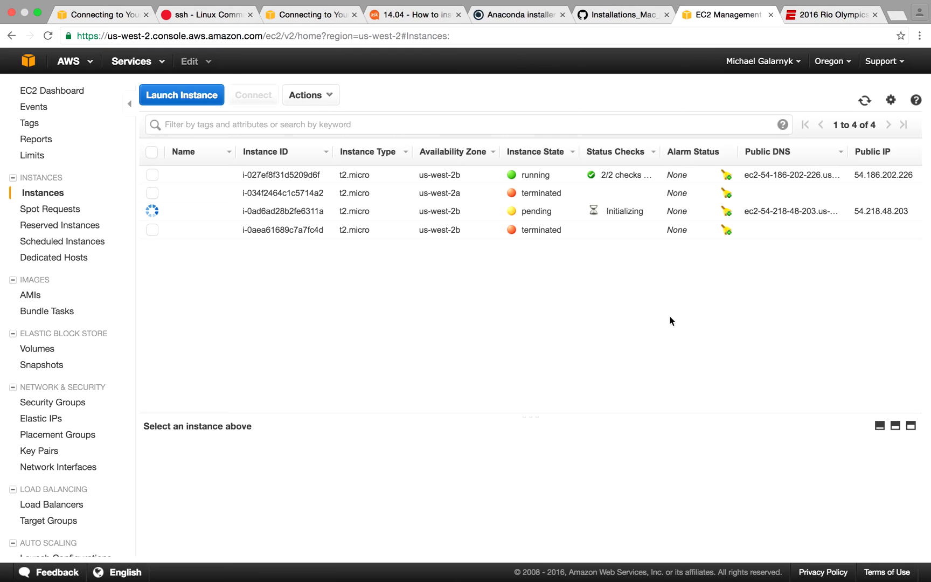
mouse_move(117, 102)
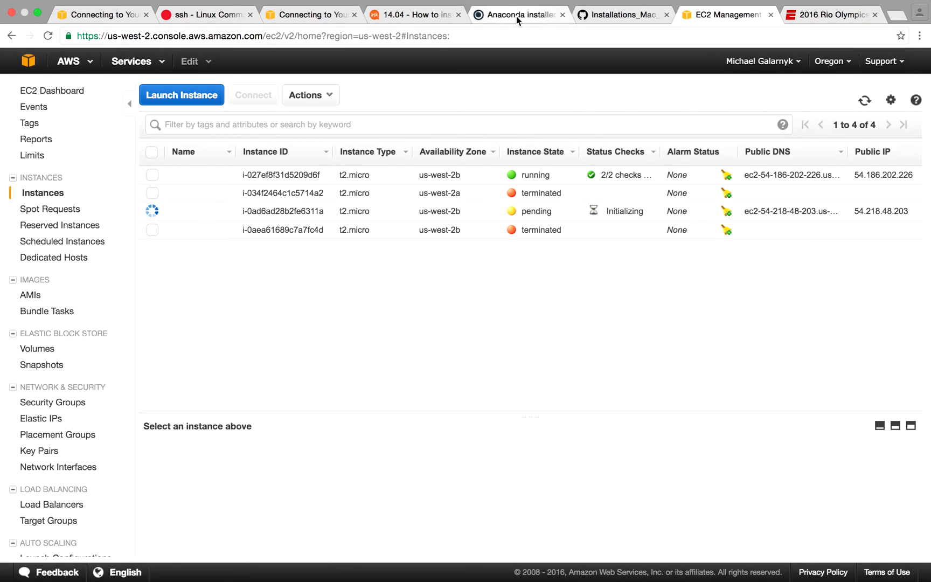
- Switch to the GitHub EC2 tutorial notebook and scroll to steps 11 and 12
left_click(619, 14)
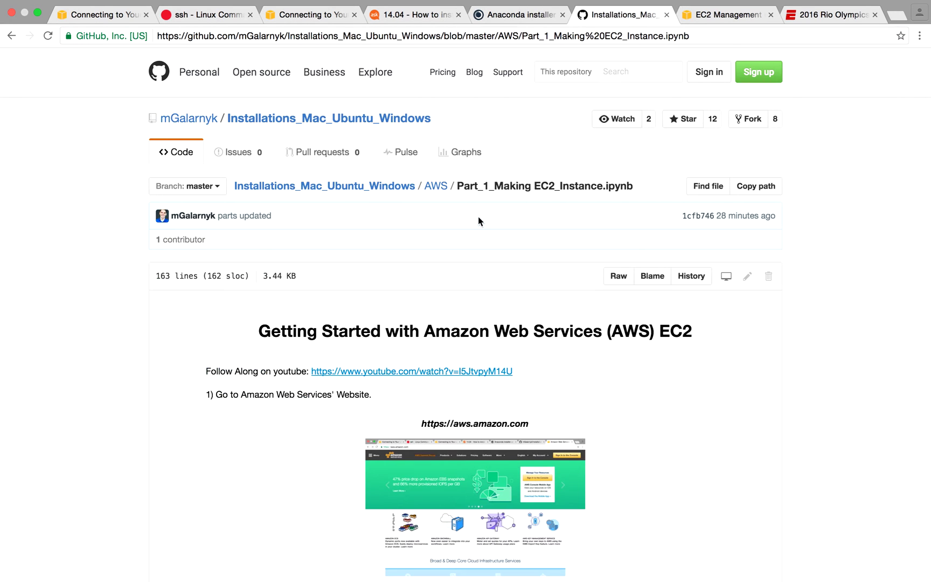
scroll("down", 3)
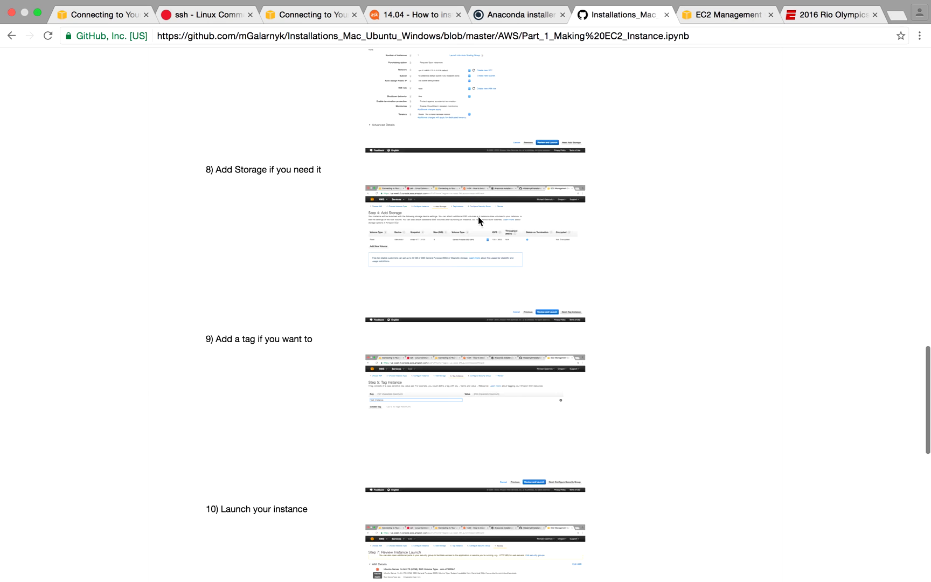
scroll("down", 3)
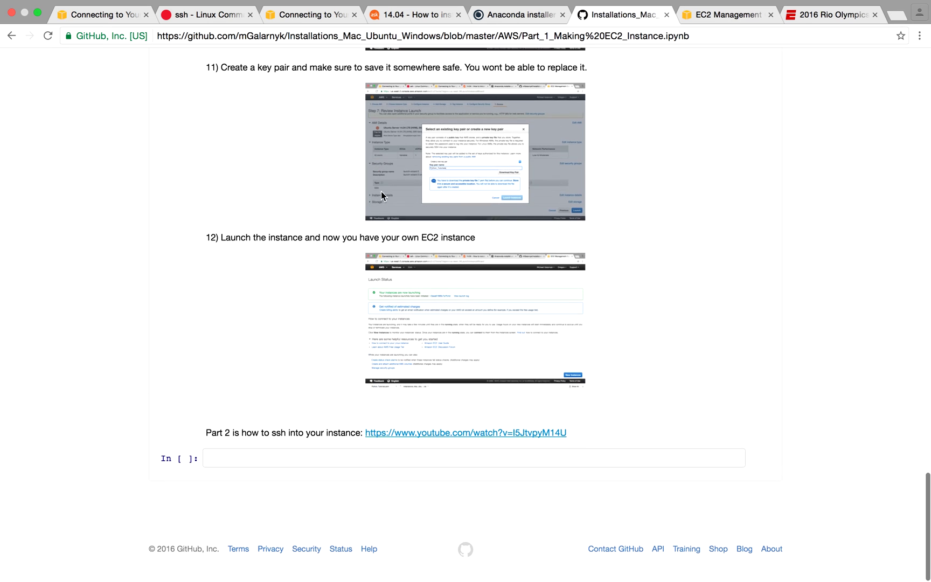